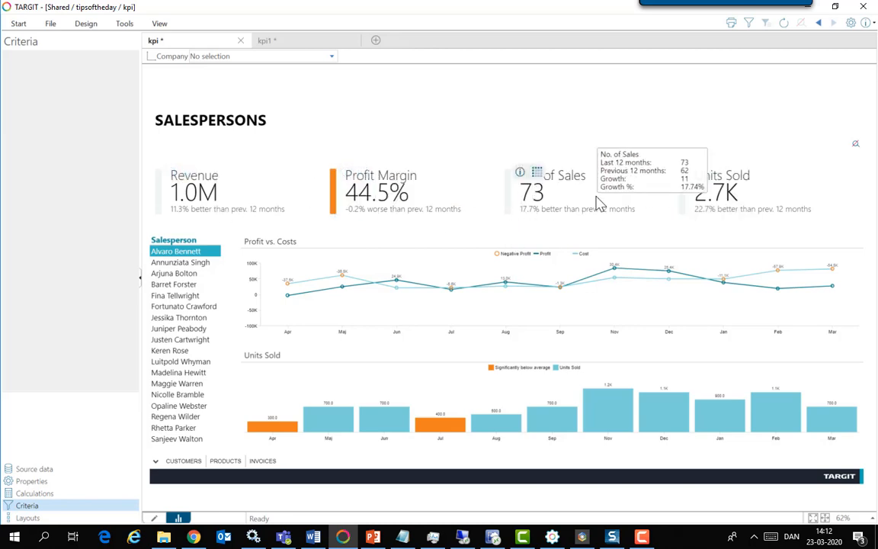
mouse_move(696, 170)
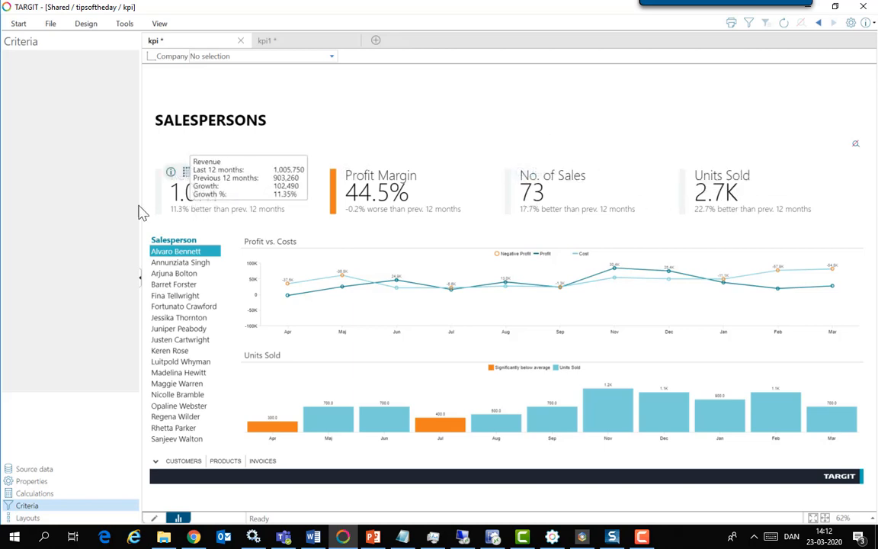
mouse_move(76, 215)
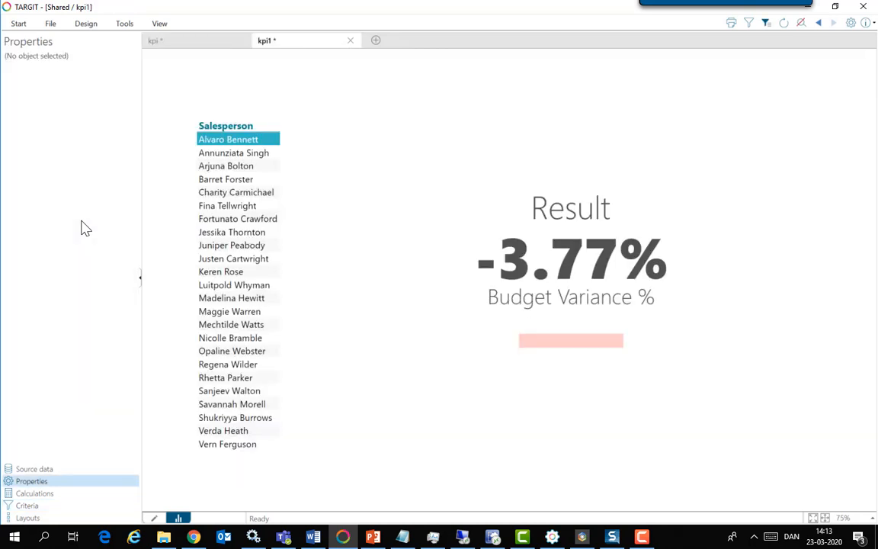
mouse_move(177, 154)
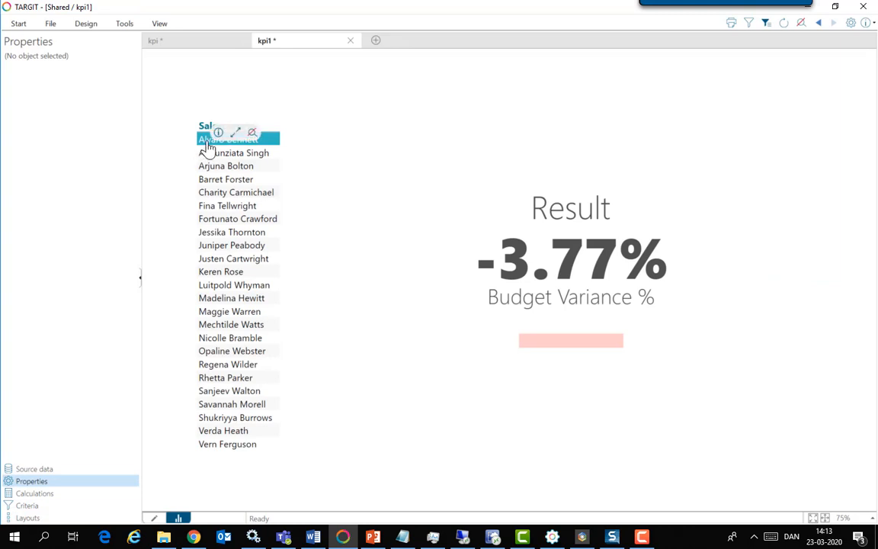
mouse_move(476, 329)
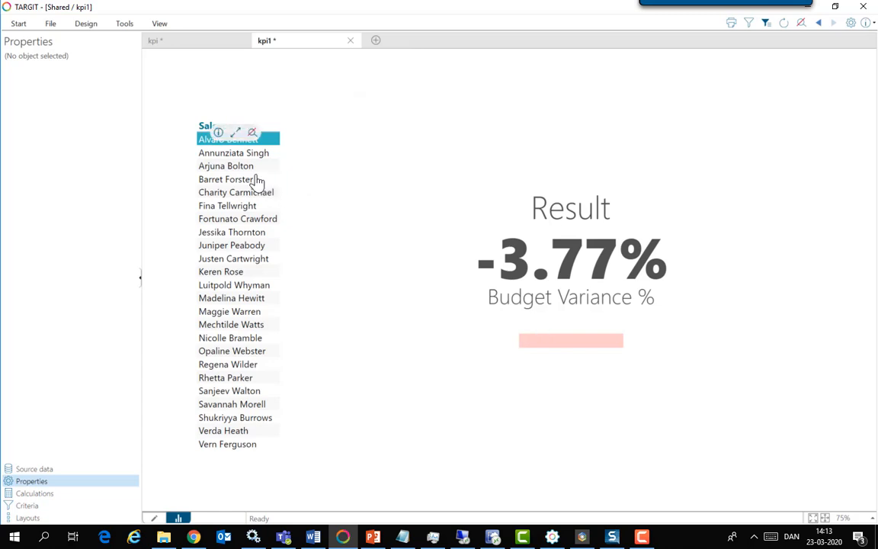
left_click(235, 152)
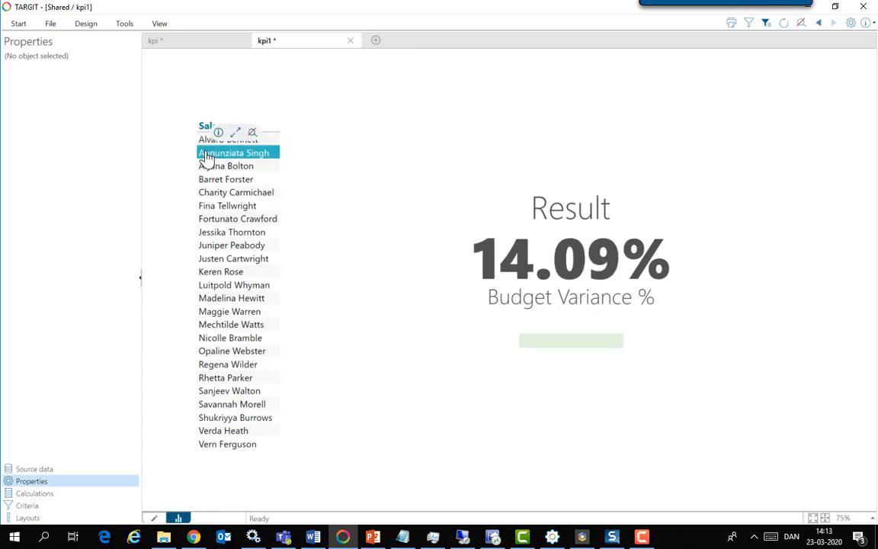
mouse_move(607, 358)
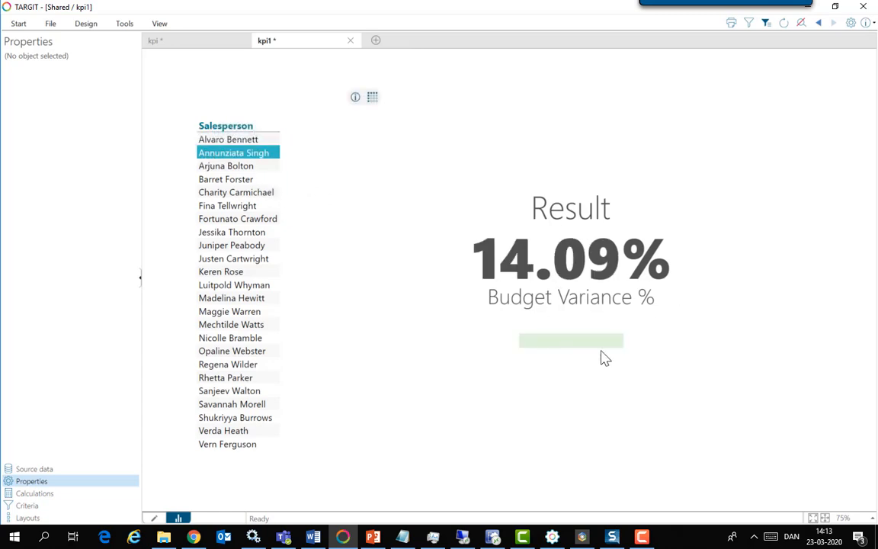
mouse_move(587, 303)
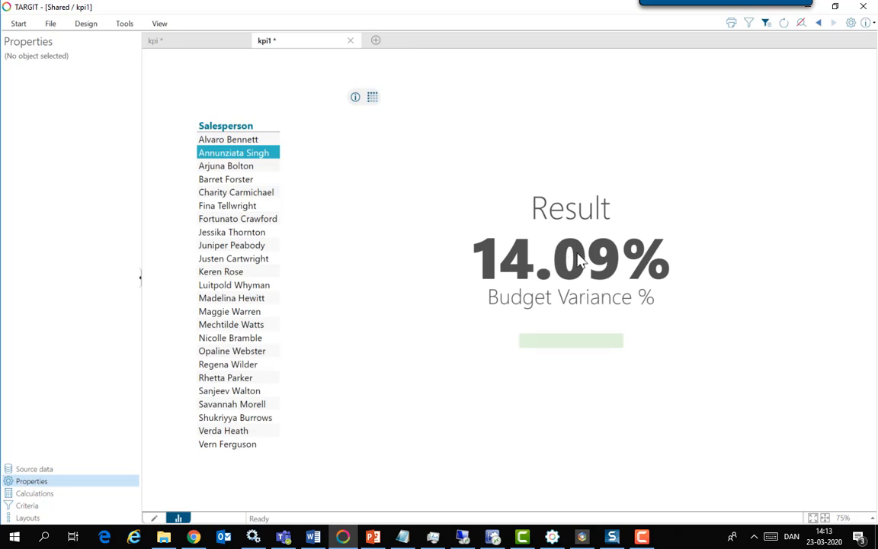
mouse_move(317, 378)
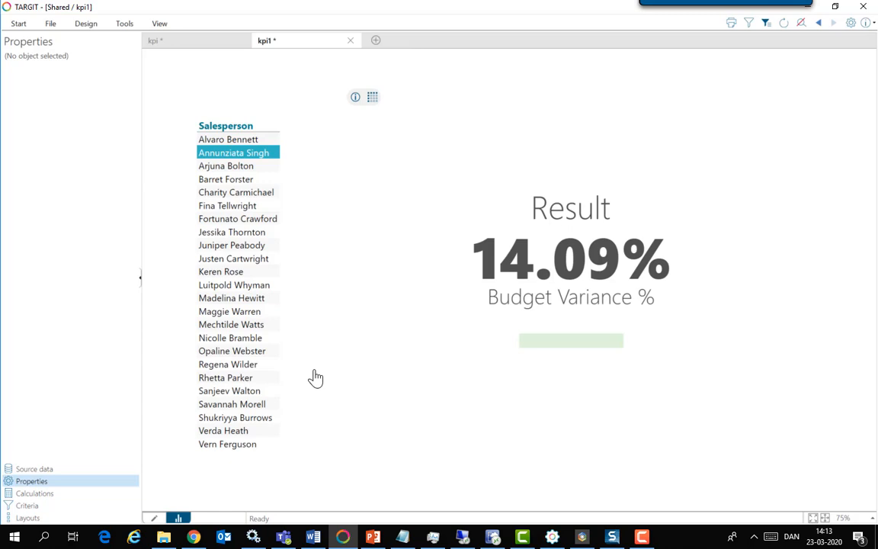
mouse_move(155, 518)
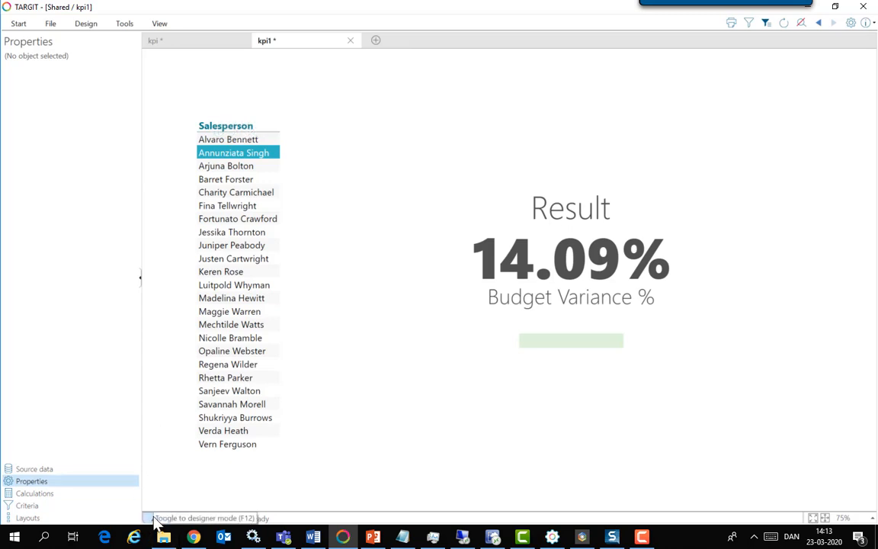
In design mode, download the titled-indicator KPI image from the Result KPI's image gallery
left_click(152, 518)
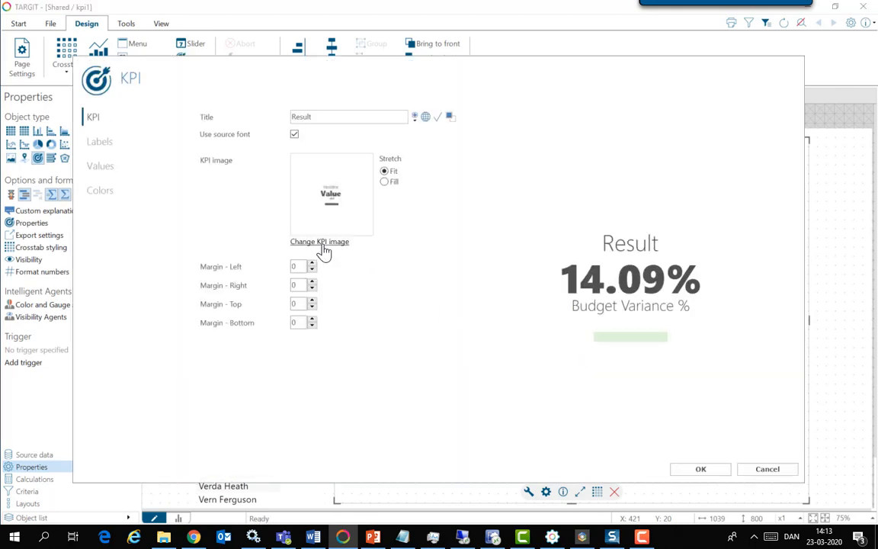
mouse_move(332, 244)
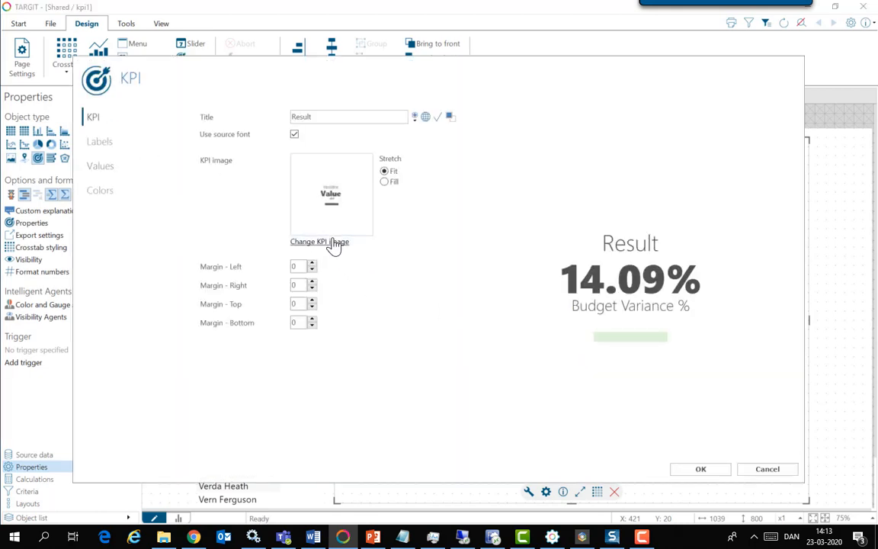
left_click(320, 241)
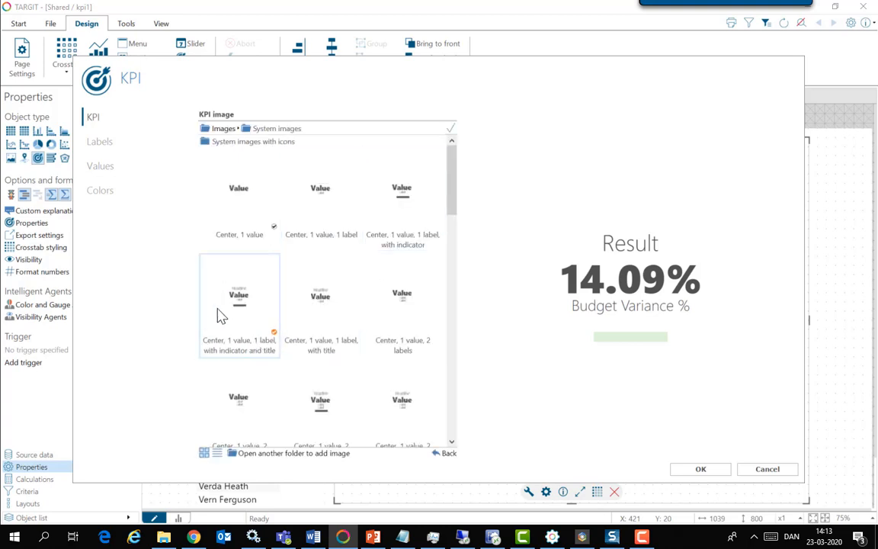
right_click(239, 305)
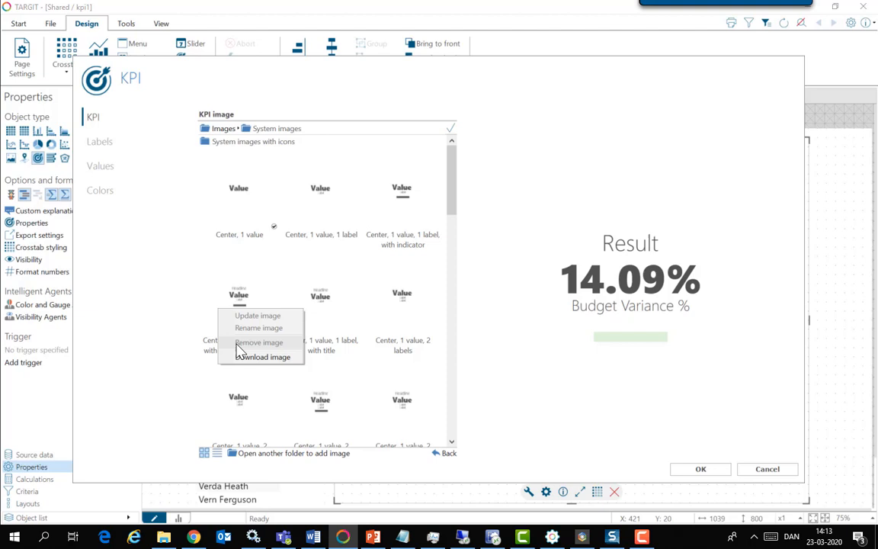
mouse_move(263, 357)
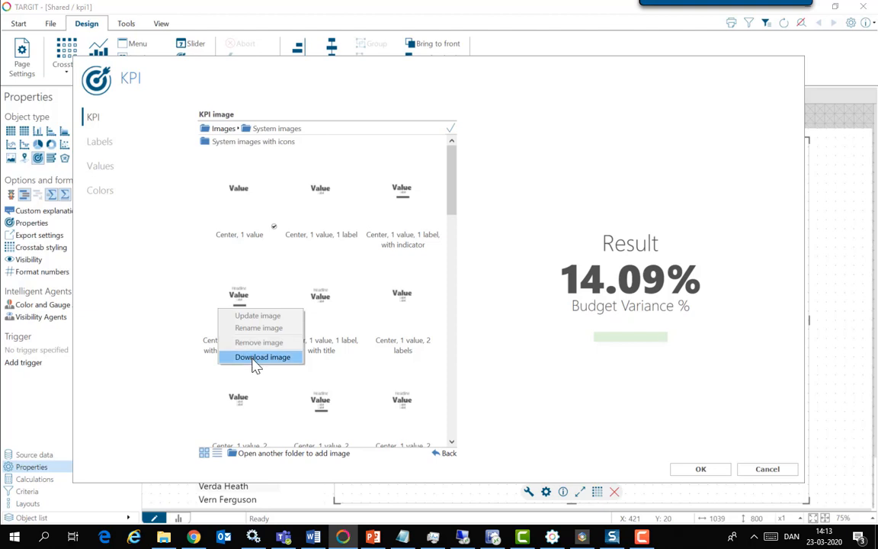
left_click(262, 357)
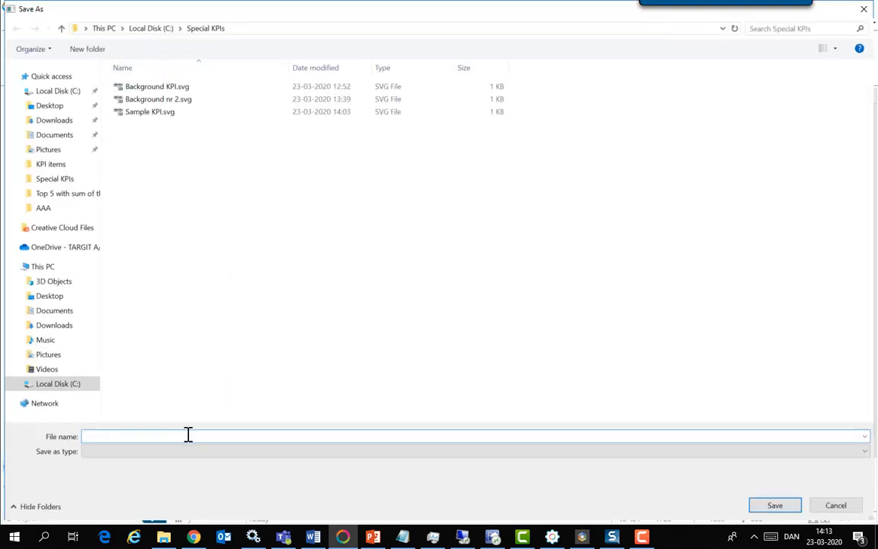
Save the image in Special KPIs as 'KPI as a conditional background'
type("KPI as a")
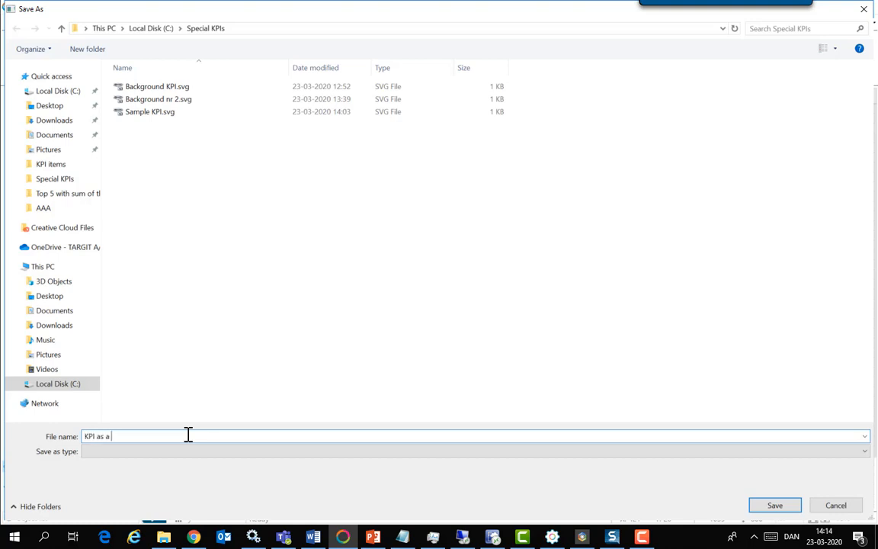
type("conditional b")
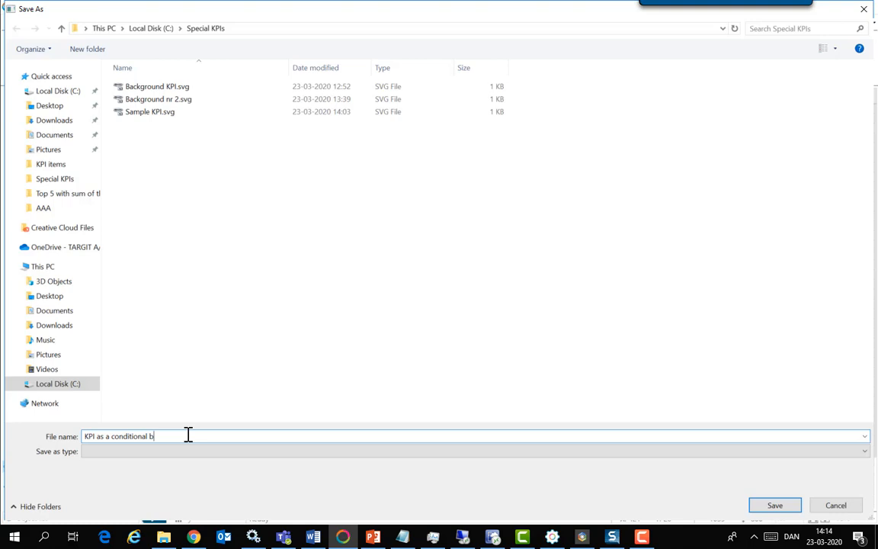
type("ackground")
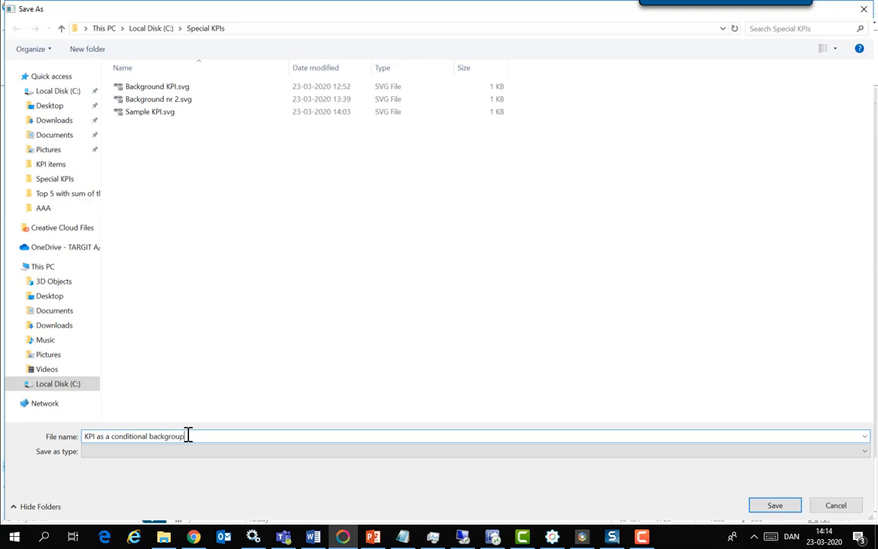
mouse_move(576, 470)
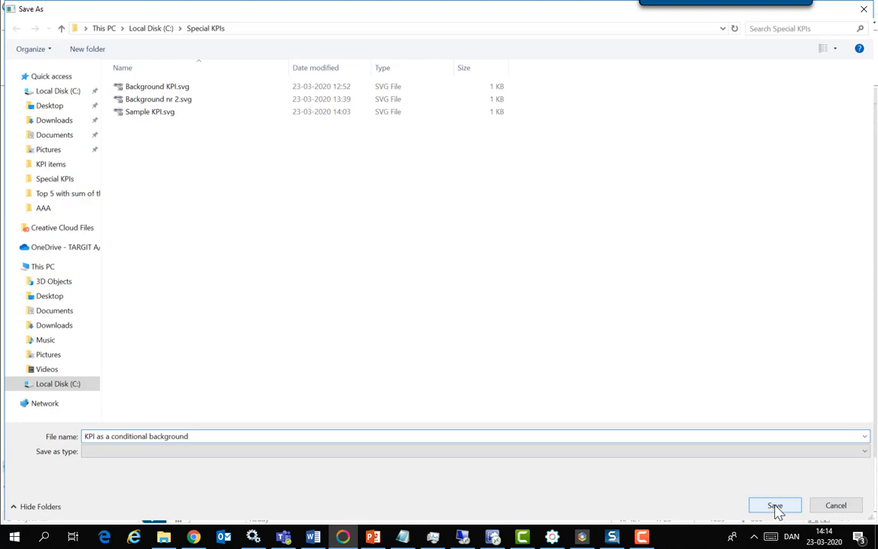
left_click(774, 504)
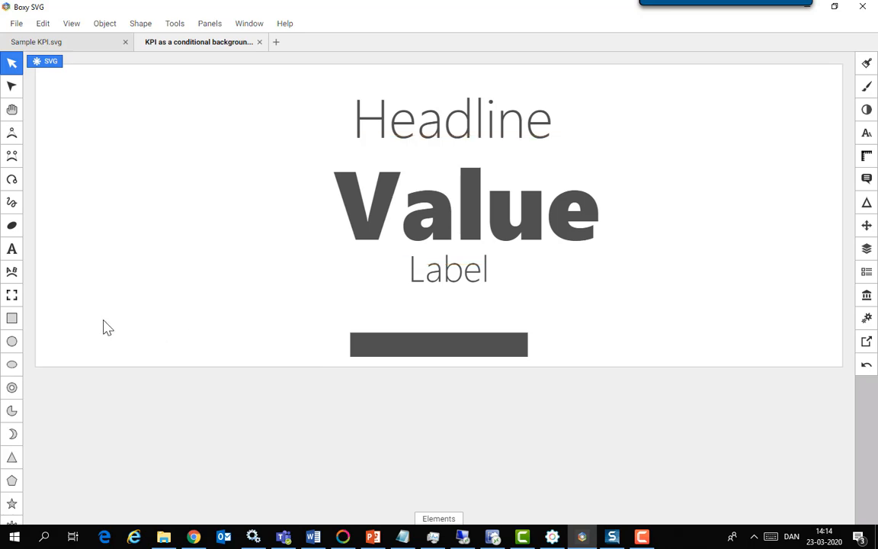
mouse_move(110, 192)
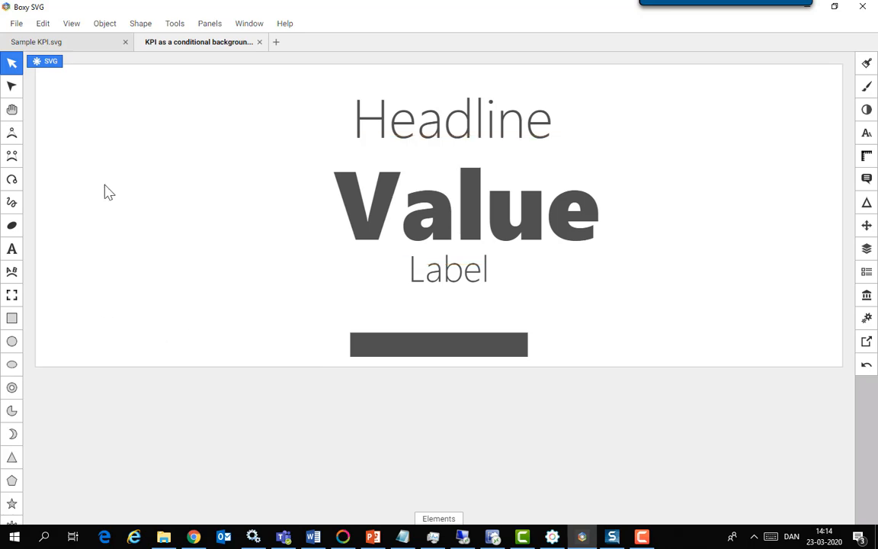
mouse_move(59, 27)
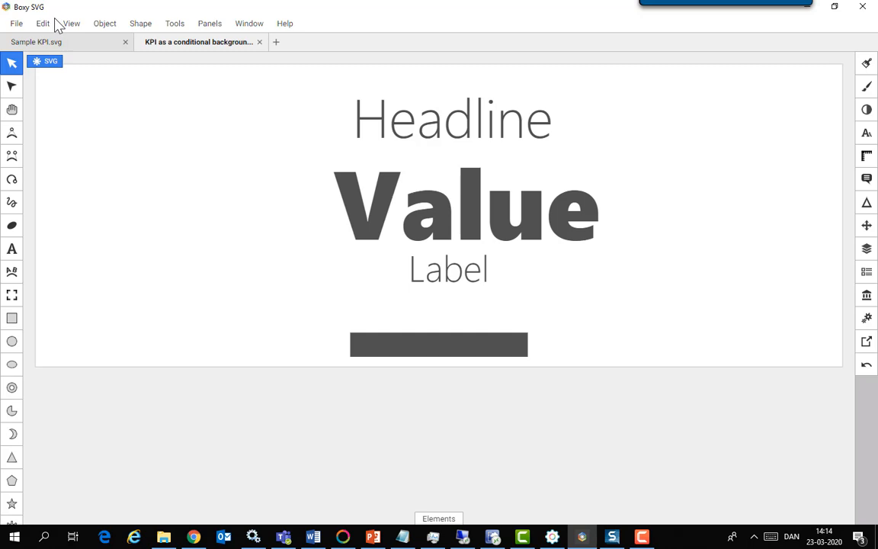
mouse_move(39, 17)
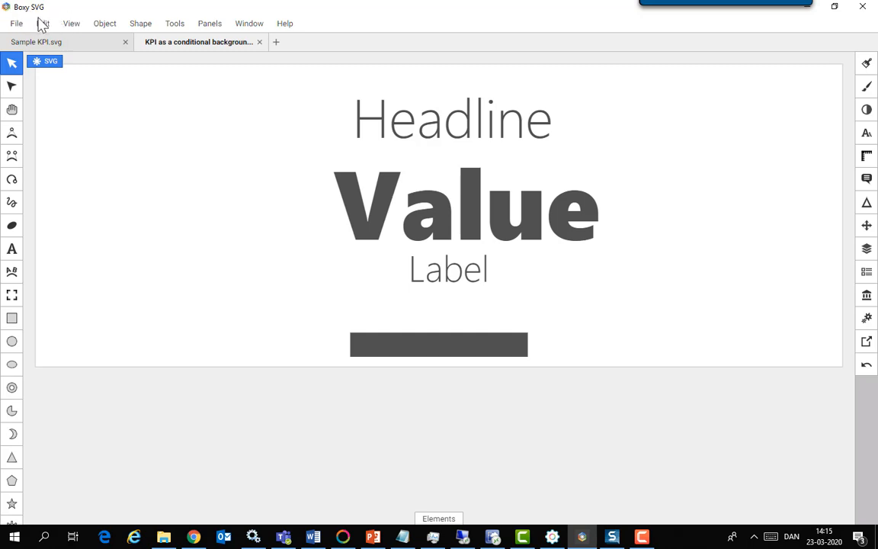
mouse_move(166, 157)
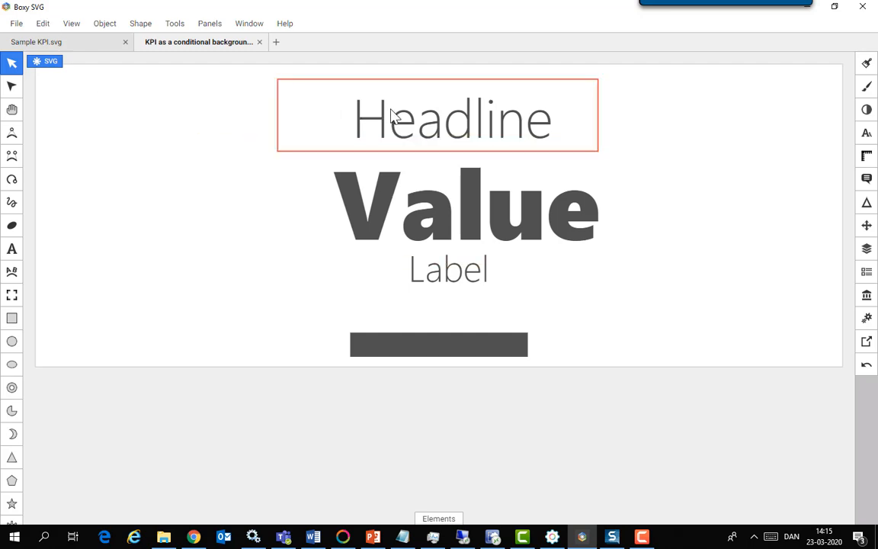
Remove the Headline, Value and Label texts so only the dark grey bar remains
left_click(491, 314)
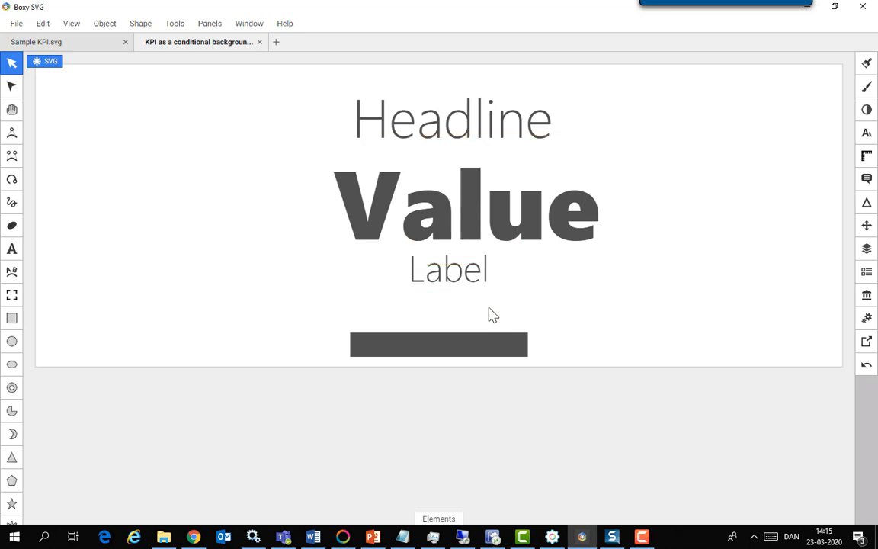
left_click(470, 206)
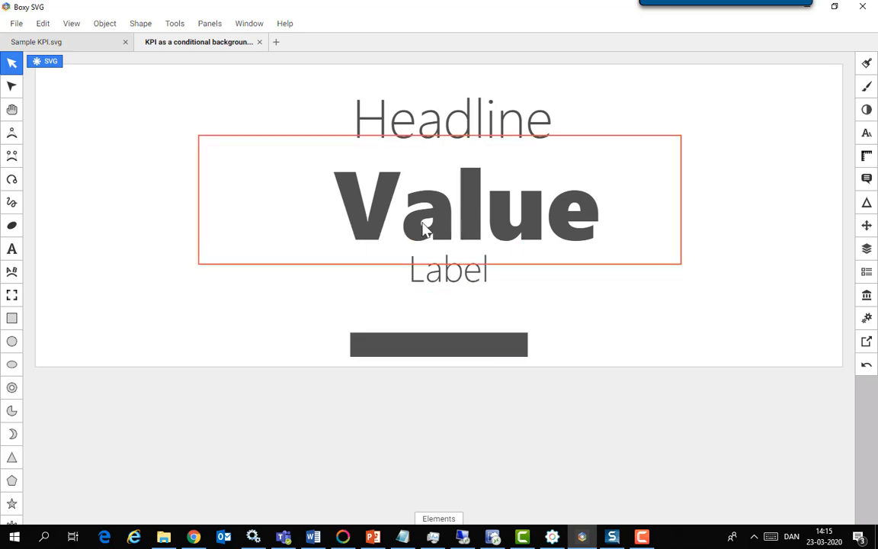
left_click(439, 345)
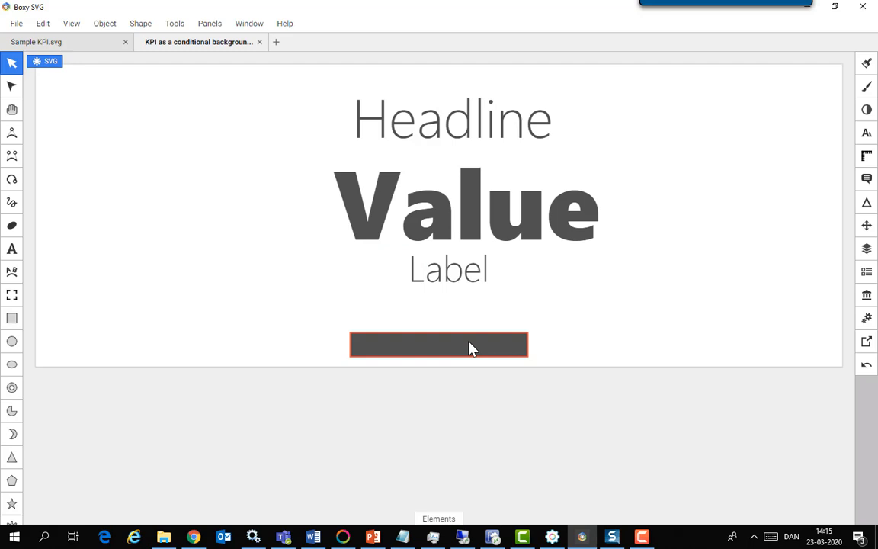
left_click(451, 119)
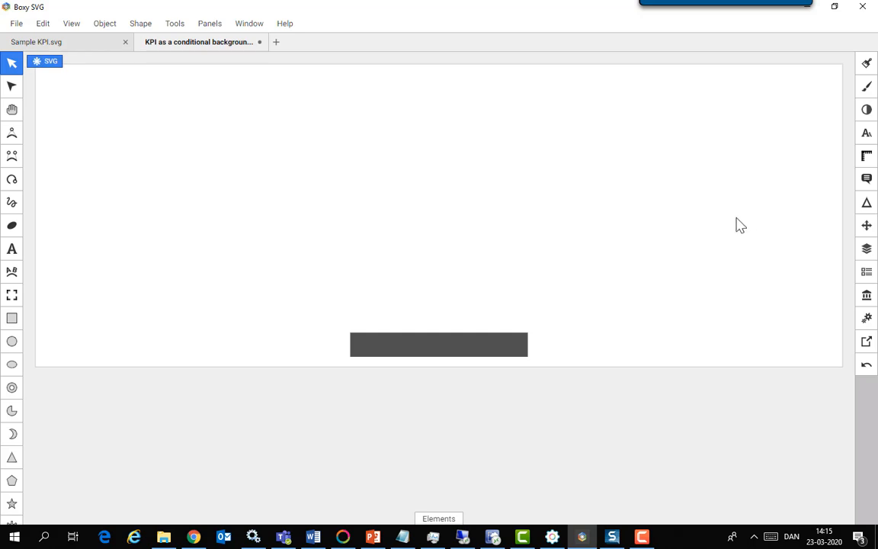
mouse_move(866, 157)
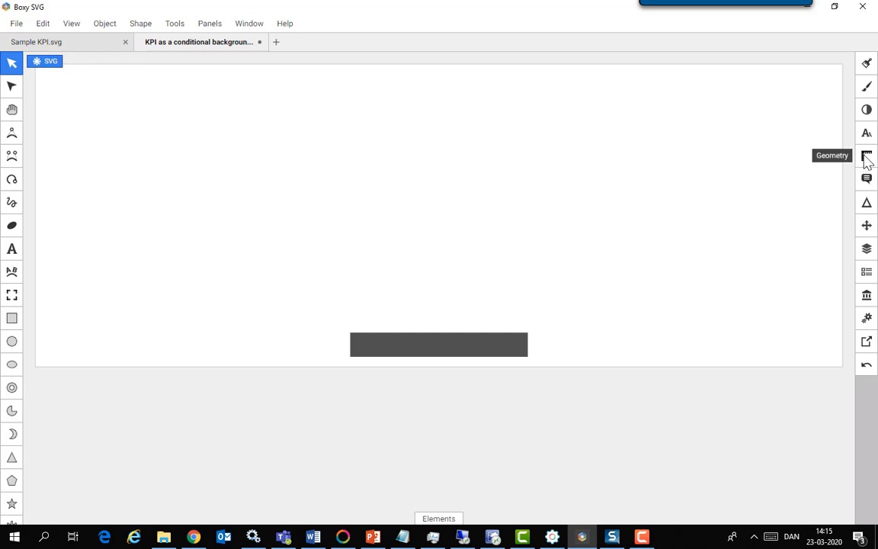
Make the document 1920×1080 and stretch the grey bar from 0,0 to fill it
left_click(865, 156)
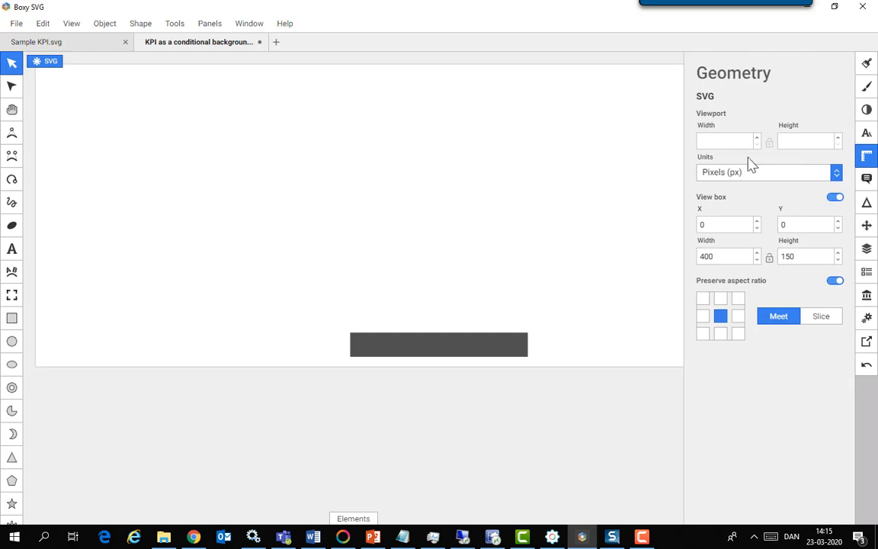
mouse_move(717, 90)
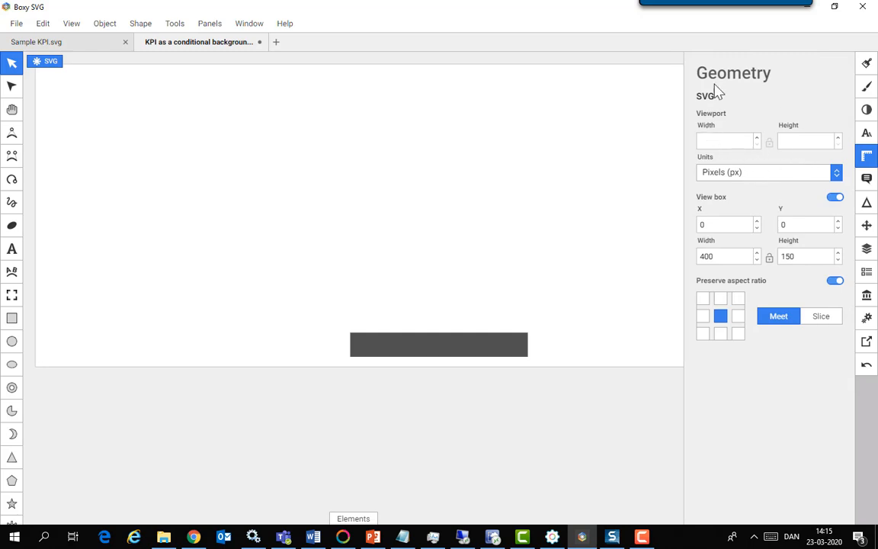
left_click(728, 140)
type("1920")
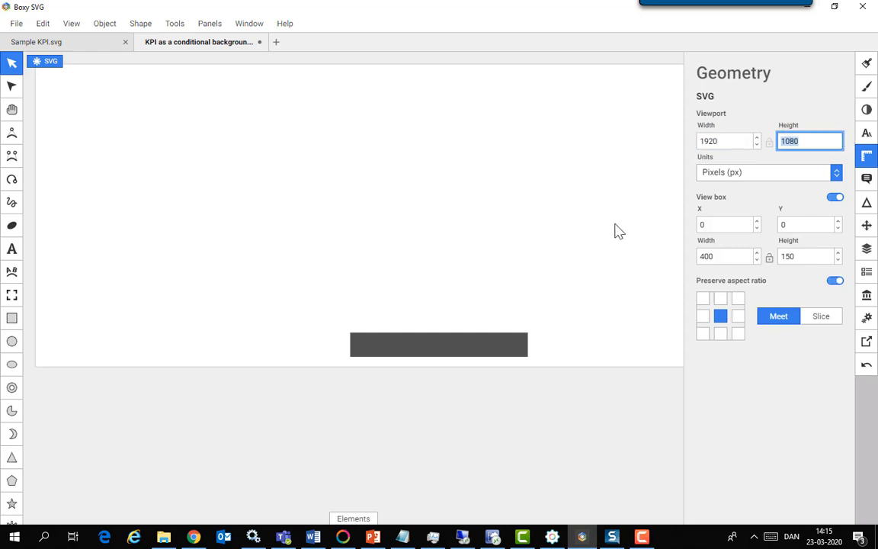
left_click(439, 344)
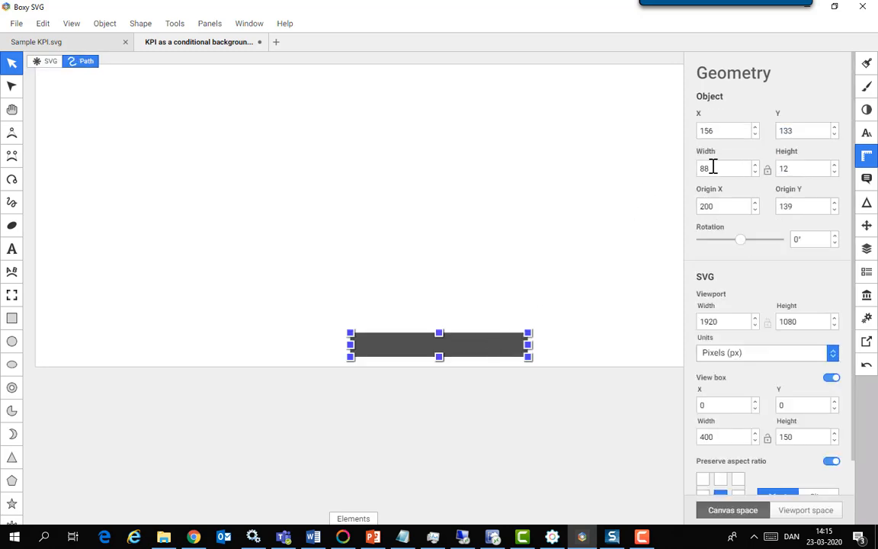
left_click(722, 168)
type("192")
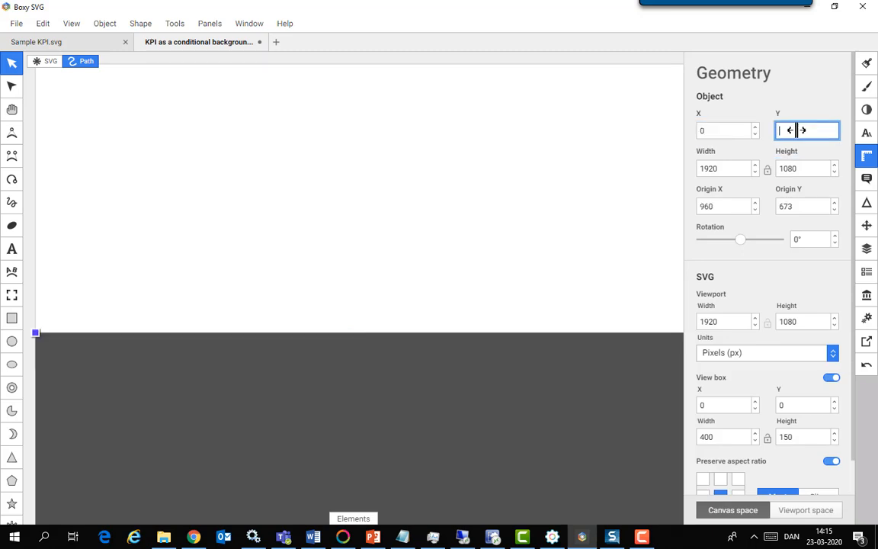
type("0")
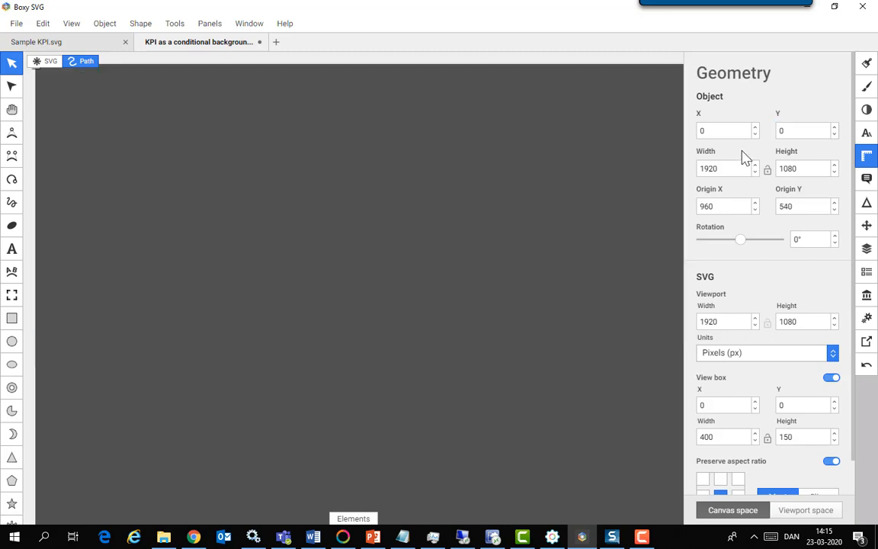
mouse_move(457, 319)
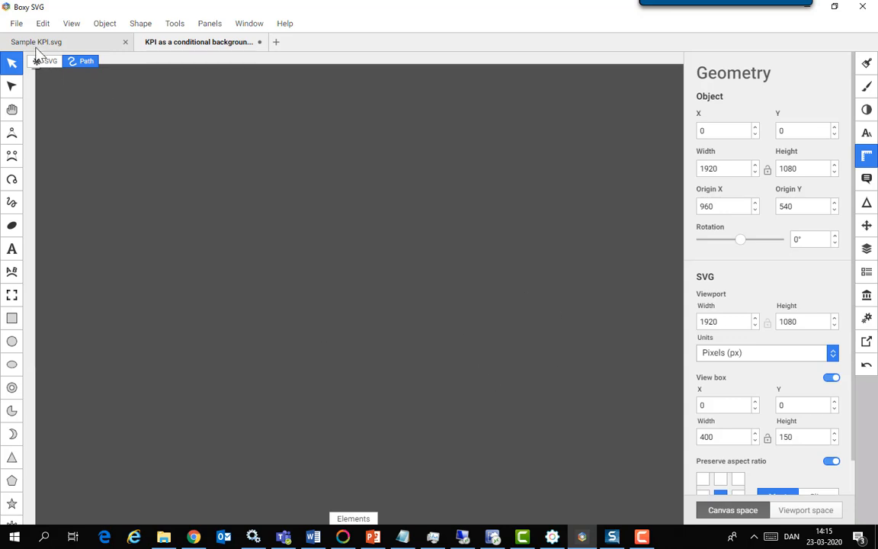
Save the background document to the SVG file
left_click(16, 23)
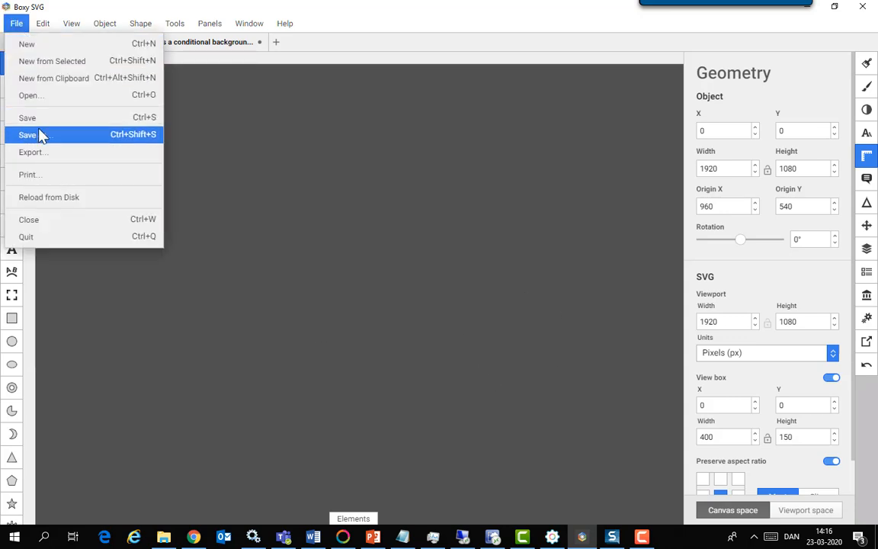
left_click(28, 134)
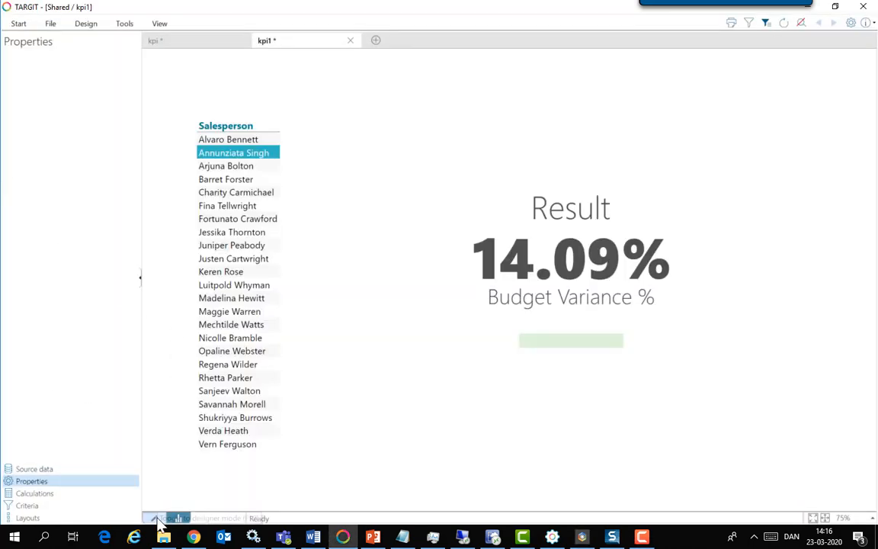
Enter design mode and open the Result KPI object's Define settings
left_click(154, 519)
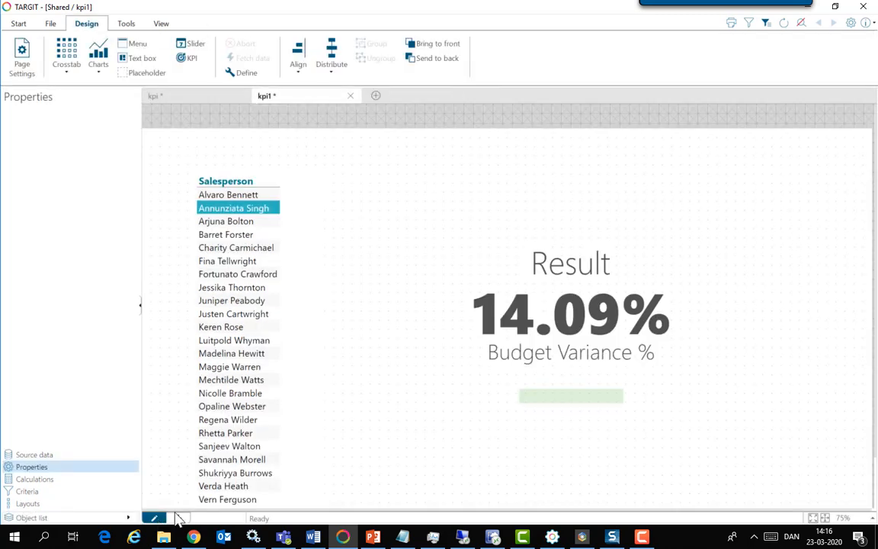
right_click(570, 313)
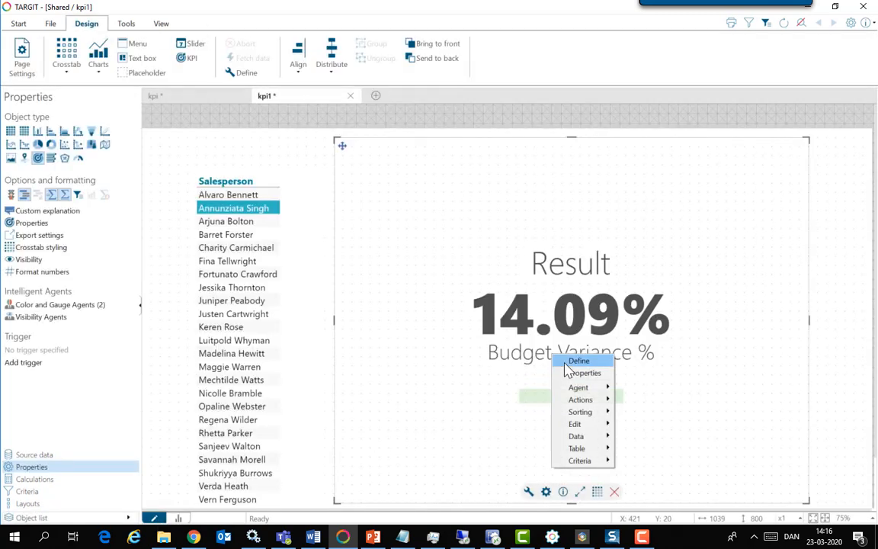
left_click(585, 372)
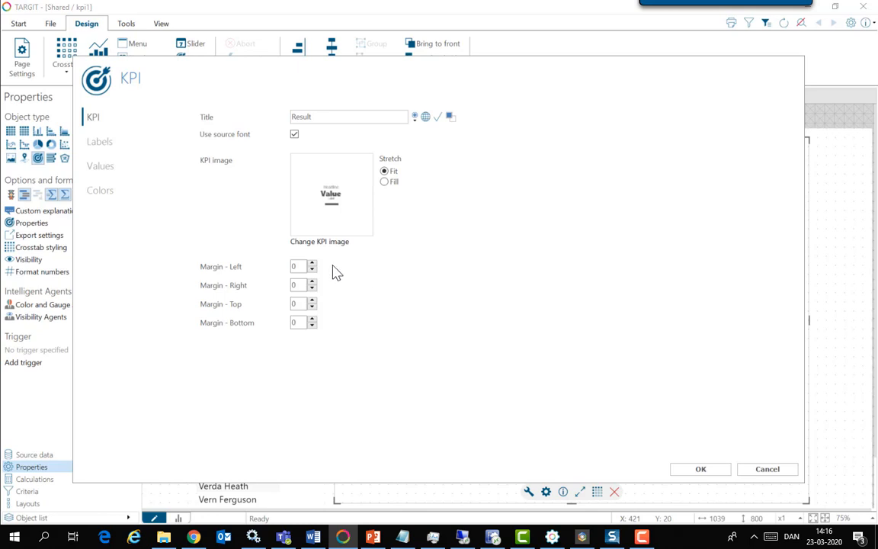
Browse to the custom Images folder and start adding a new KPI image
left_click(320, 240)
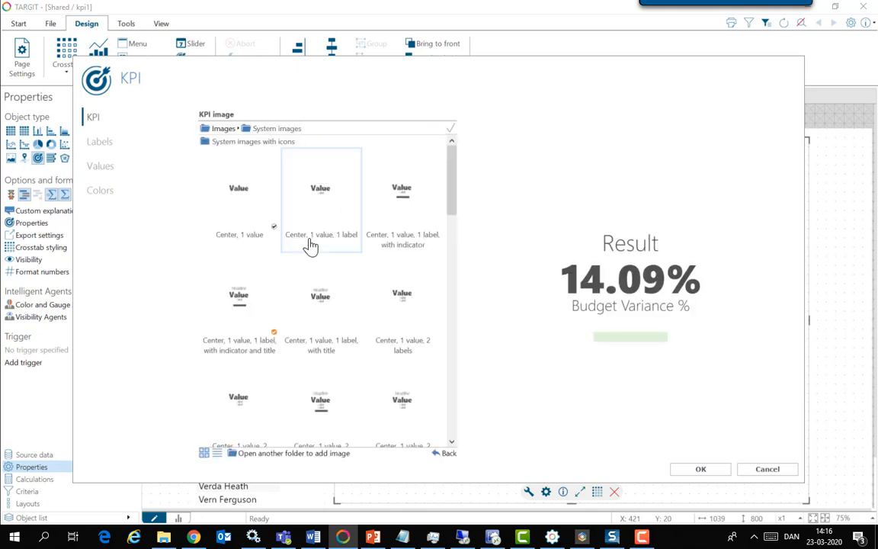
mouse_move(289, 457)
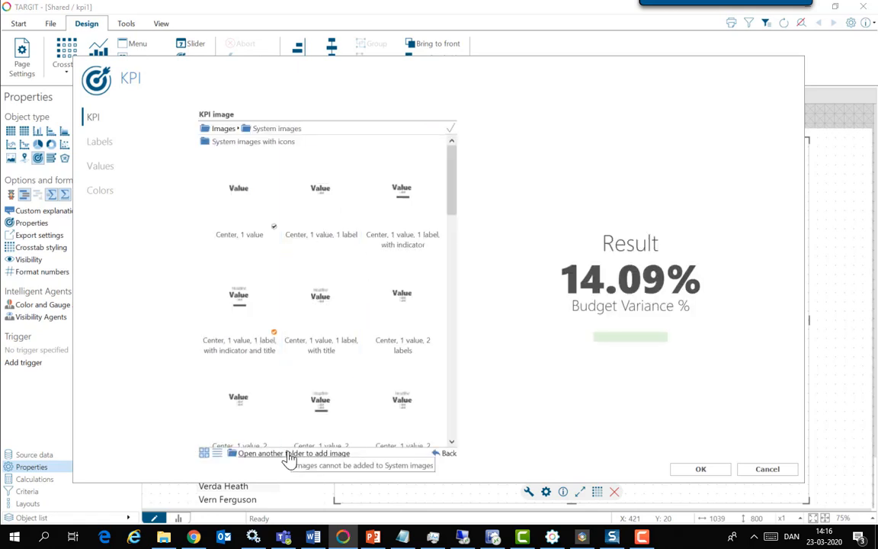
left_click(295, 452)
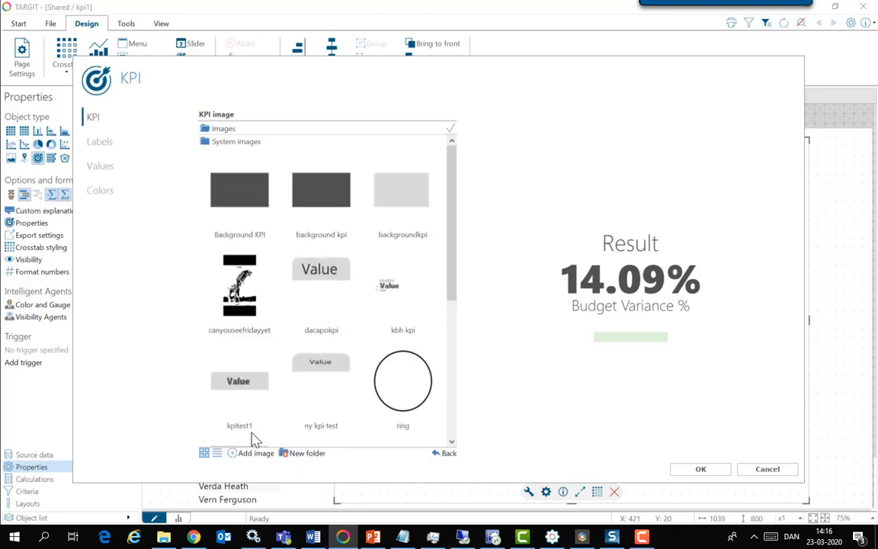
mouse_move(263, 461)
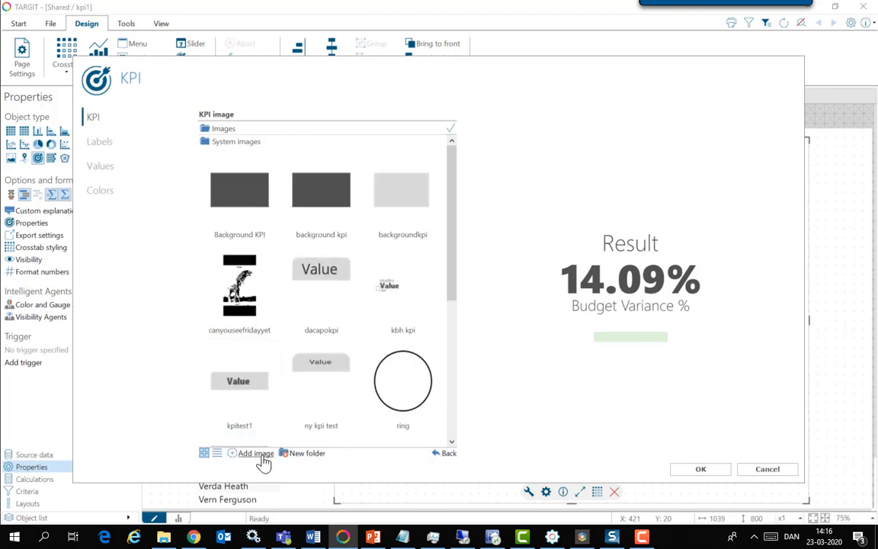
left_click(253, 453)
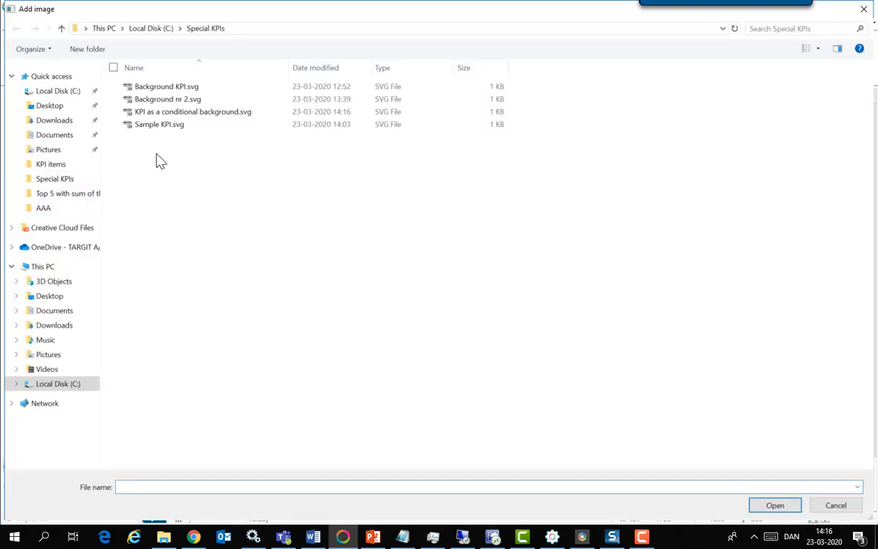
Add 'KPI as a conditional background.svg' and apply it as the Result KPI's image
left_click(192, 112)
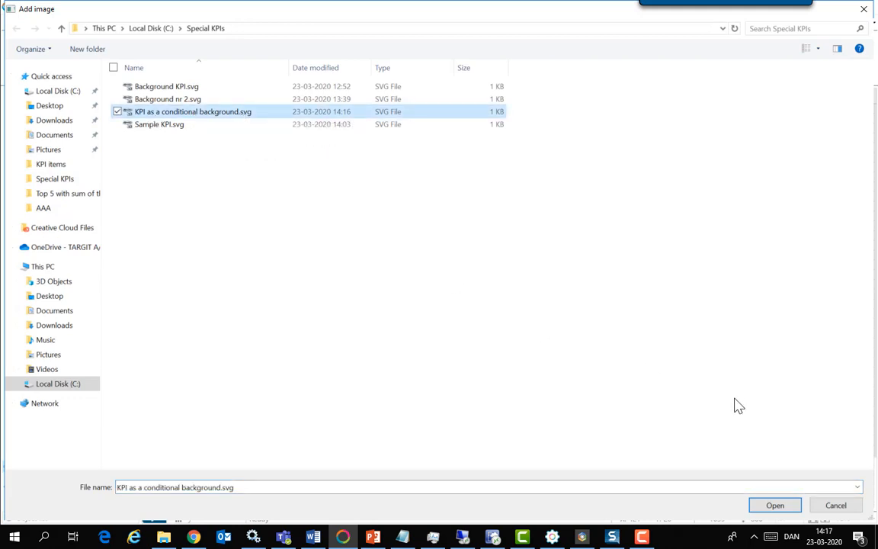
left_click(774, 504)
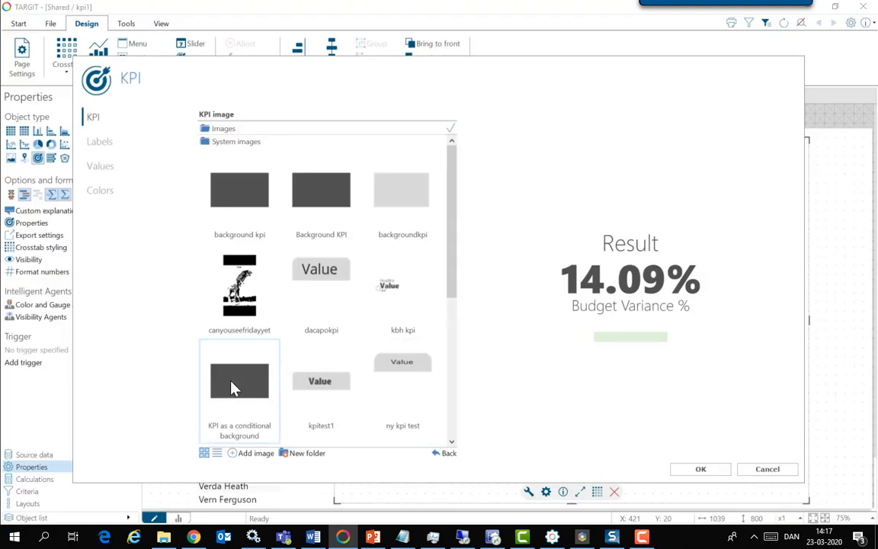
left_click(240, 381)
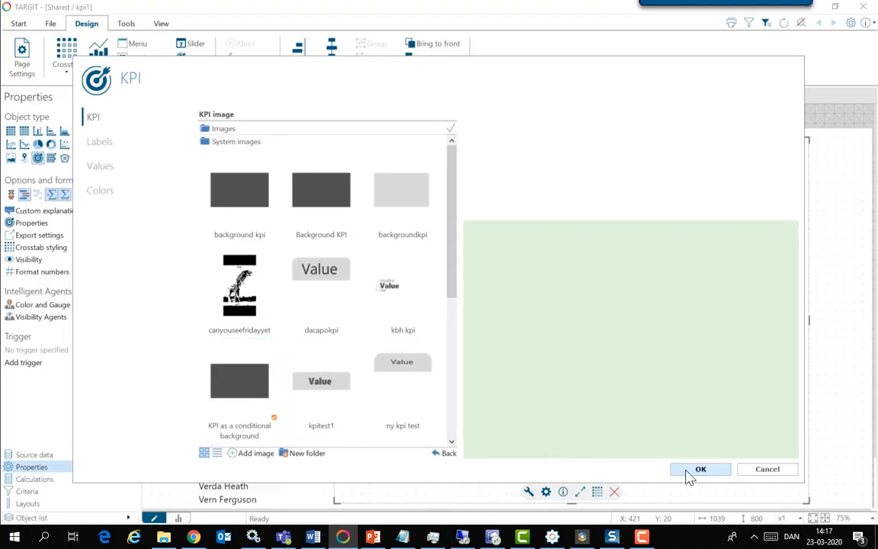
left_click(702, 470)
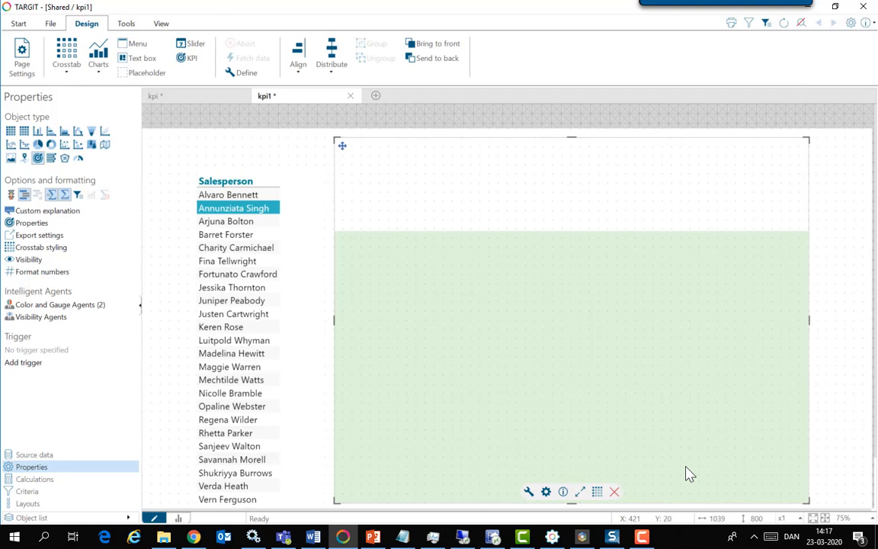
mouse_move(334, 142)
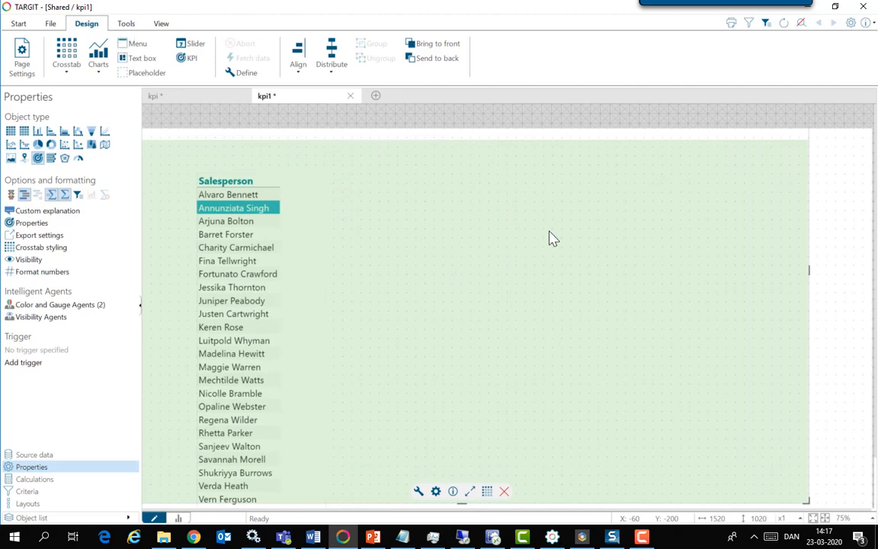
mouse_move(322, 256)
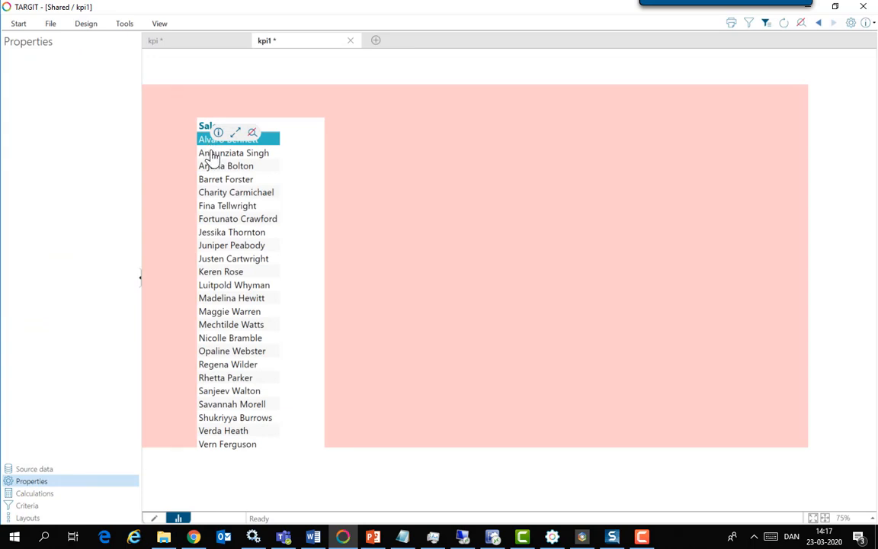
left_click(233, 152)
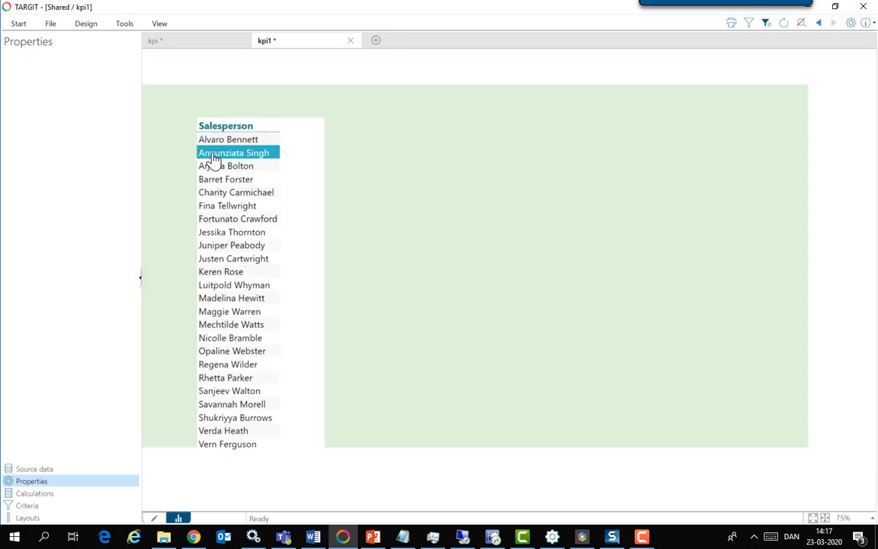
mouse_move(217, 160)
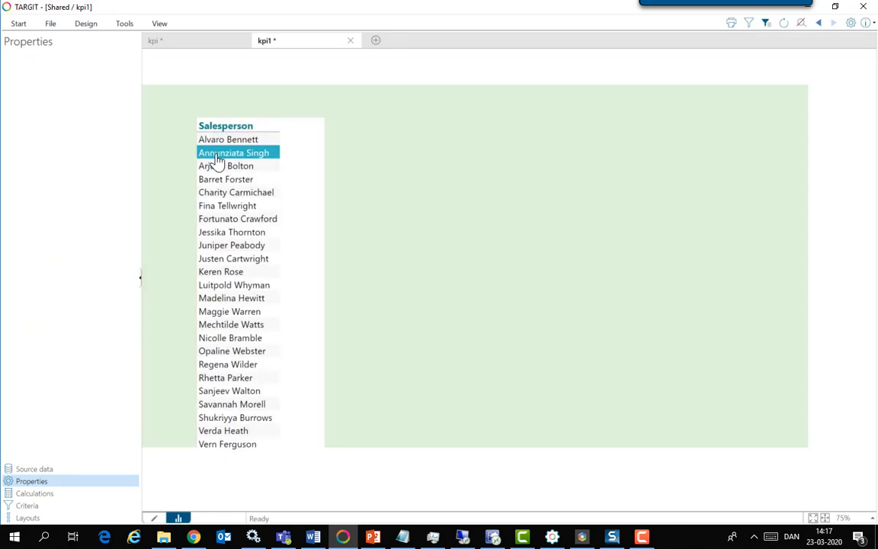